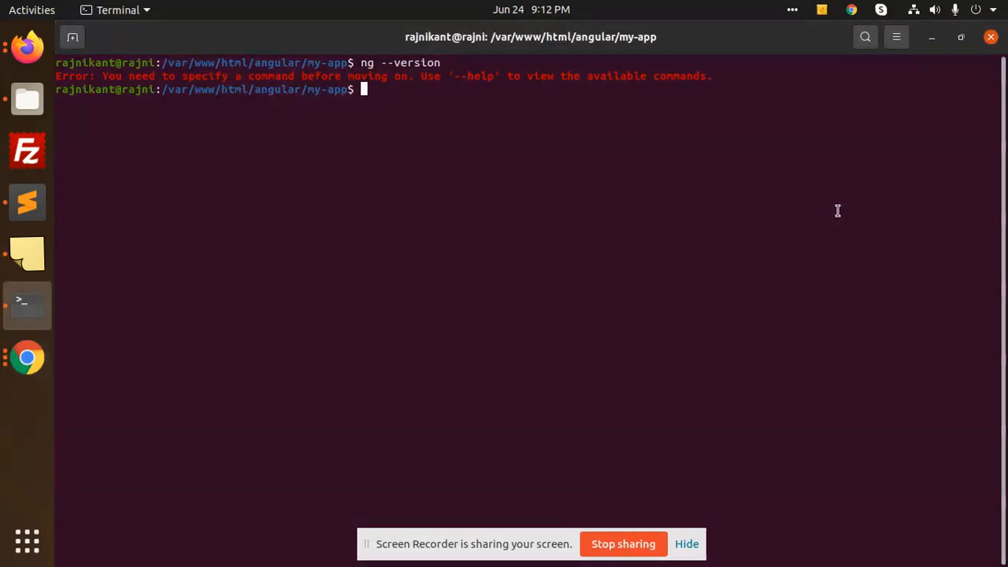
pyautogui.moveTo(485, 138)
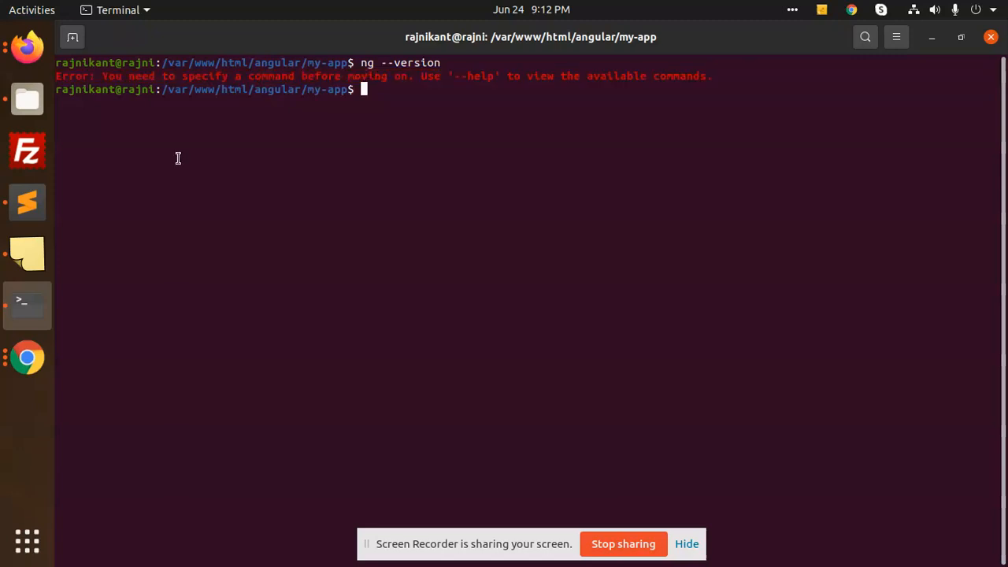
pyautogui.moveTo(421, 179)
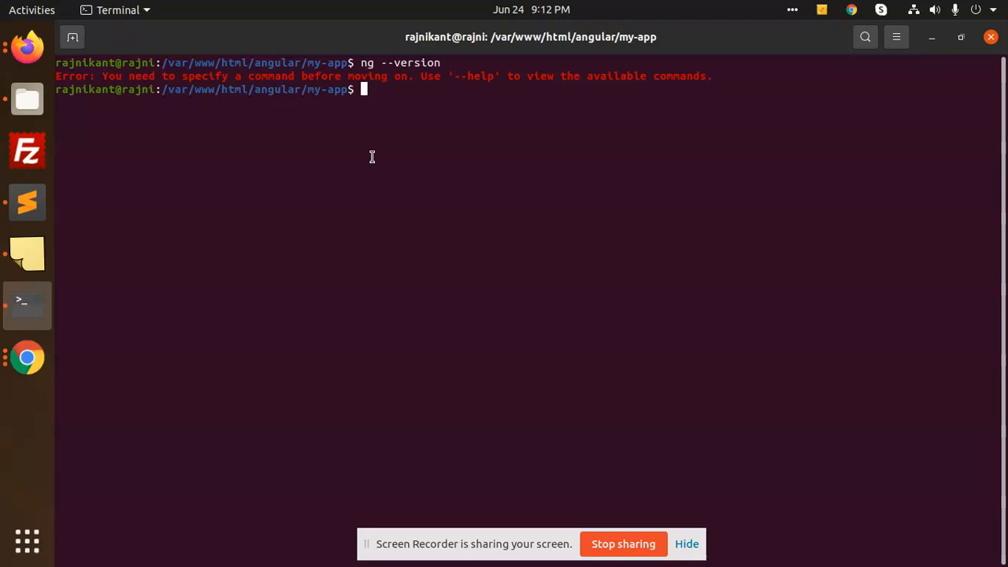
# Run ng --help to list the Angular CLI commands, then ready 'ng version' for pasting.
pyautogui.write('ng')
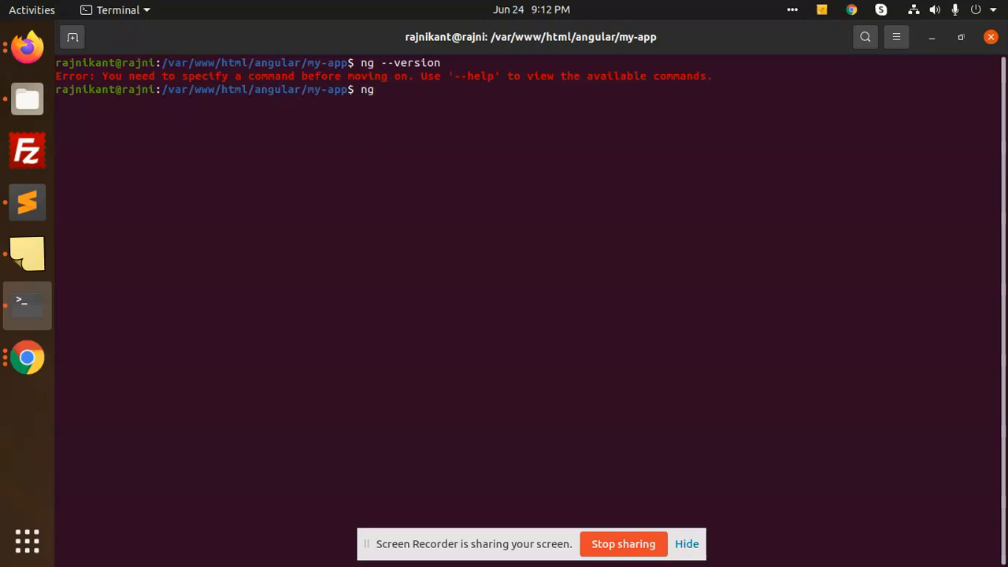
pyautogui.write('--help')
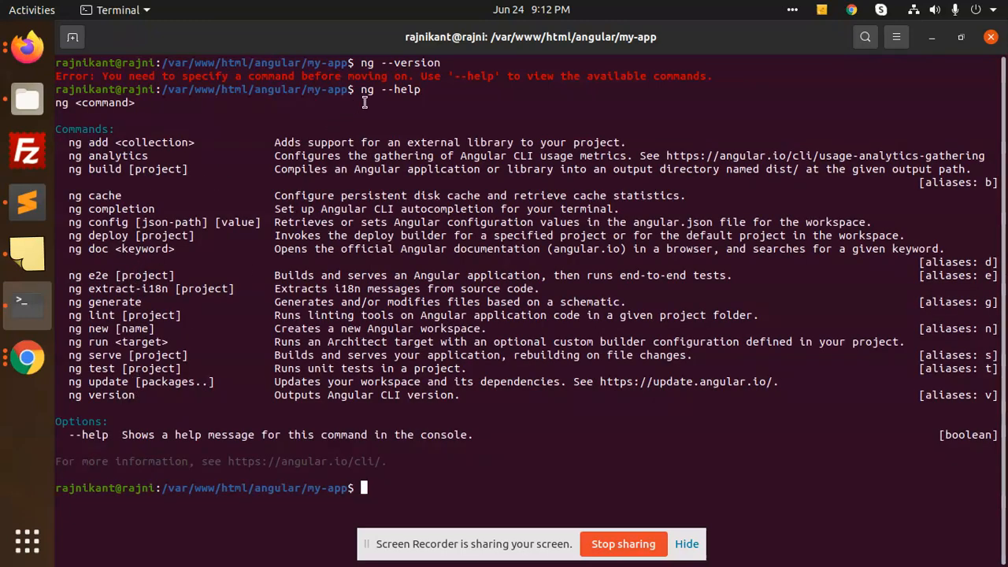
pyautogui.moveTo(431, 63)
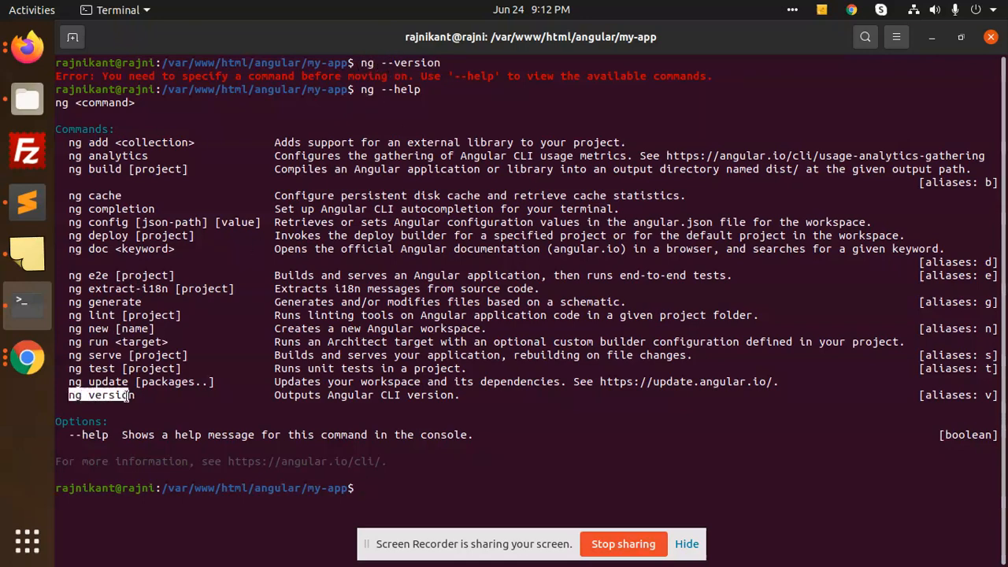
pyautogui.rightClick(536, 354)
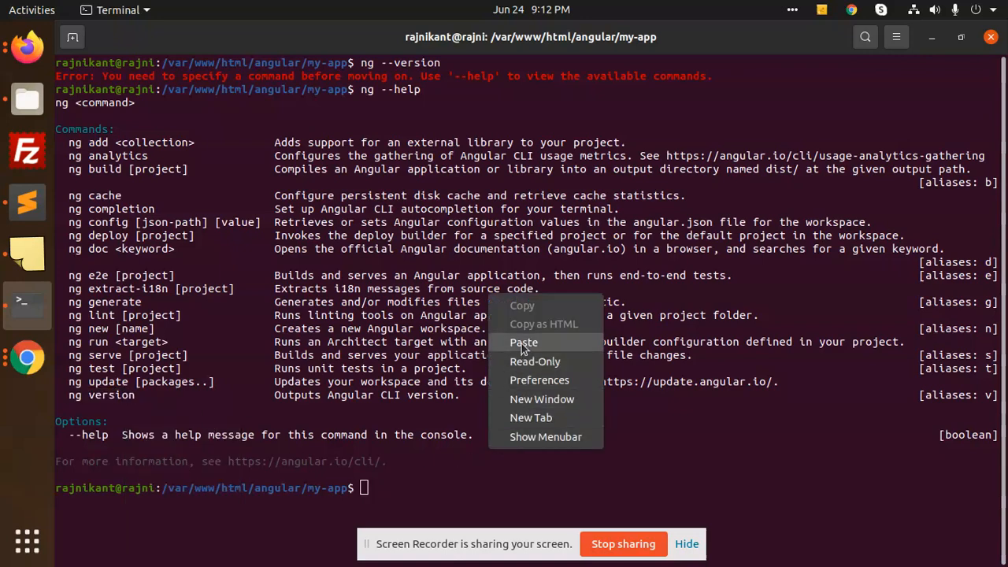
# Run the pasted ng version command to print Angular CLI 14.0.3 and Node 18.4.0 details.
pyautogui.click(523, 341)
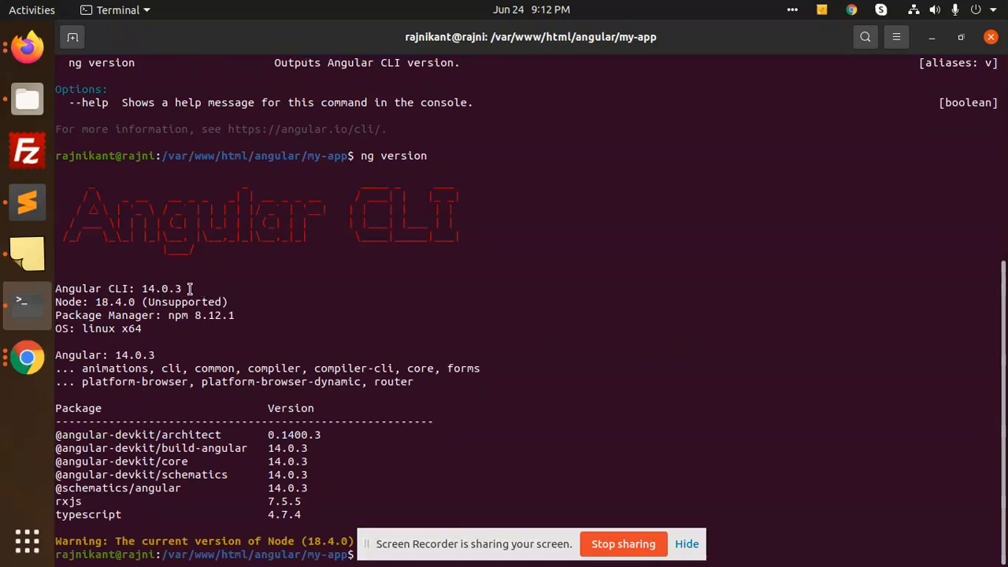
pyautogui.doubleClick(113, 302)
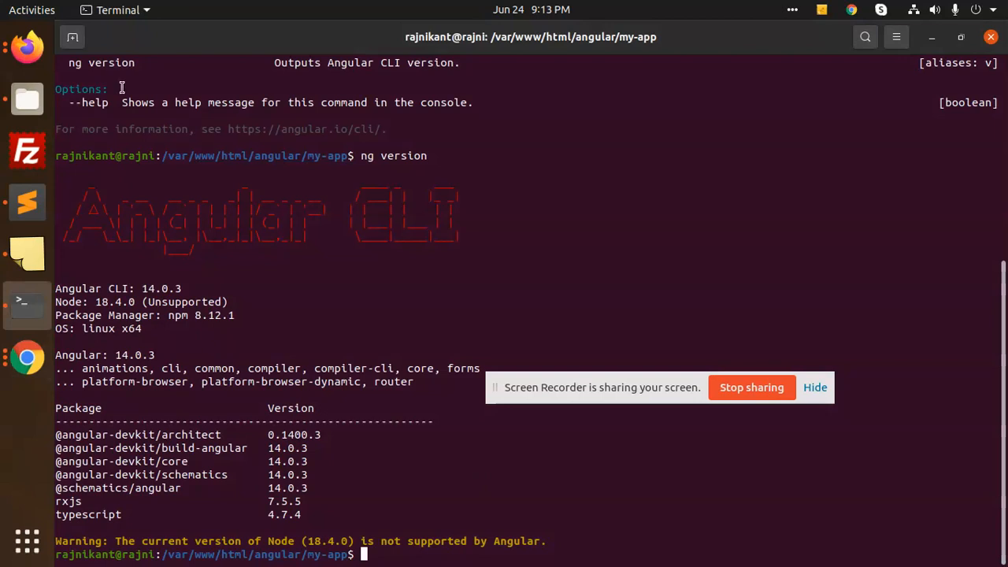
pyautogui.moveTo(410, 278)
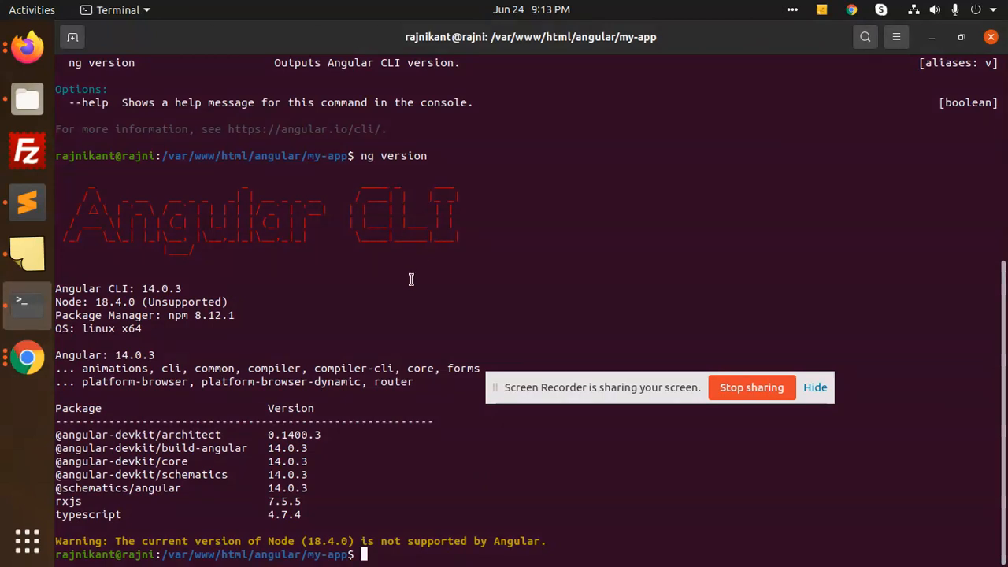